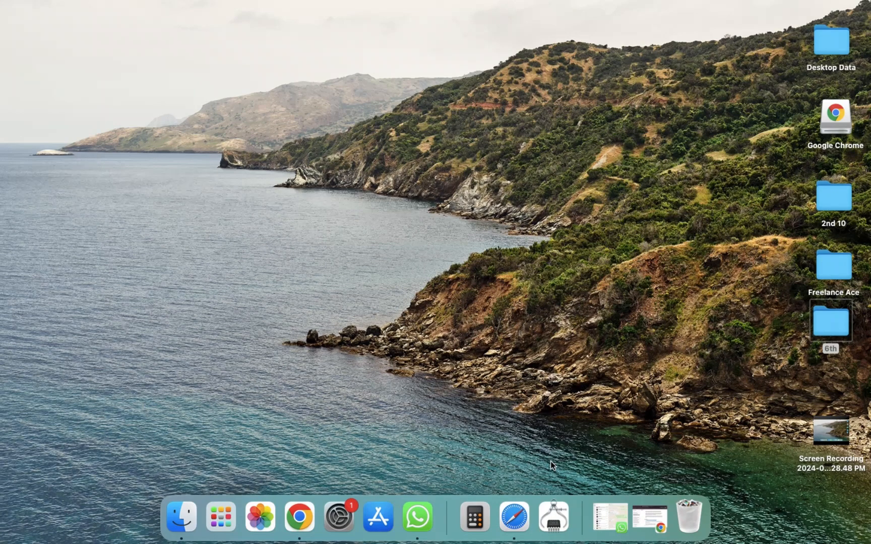
pyautogui.moveTo(458, 502)
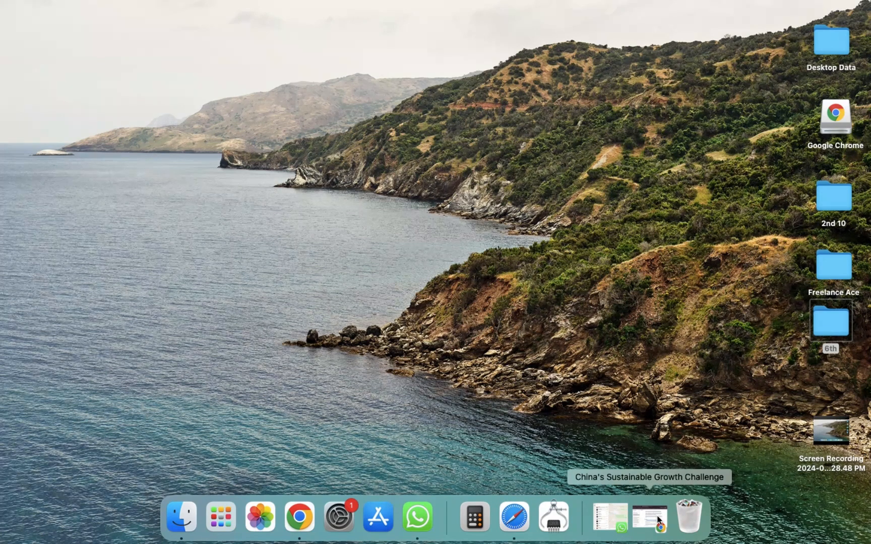
# - Restore the minimized Chrome window and switch to the ChatGPT conversation tab
pyautogui.click(648, 516)
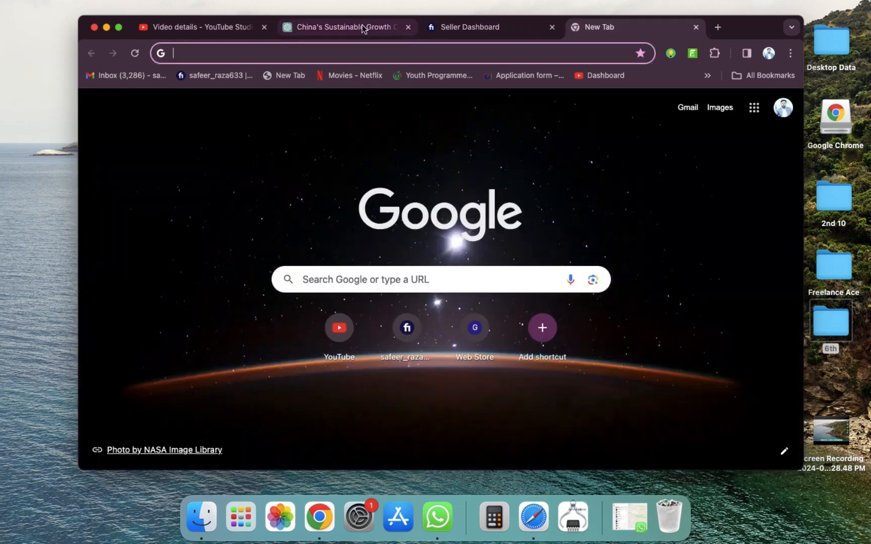
pyautogui.click(344, 27)
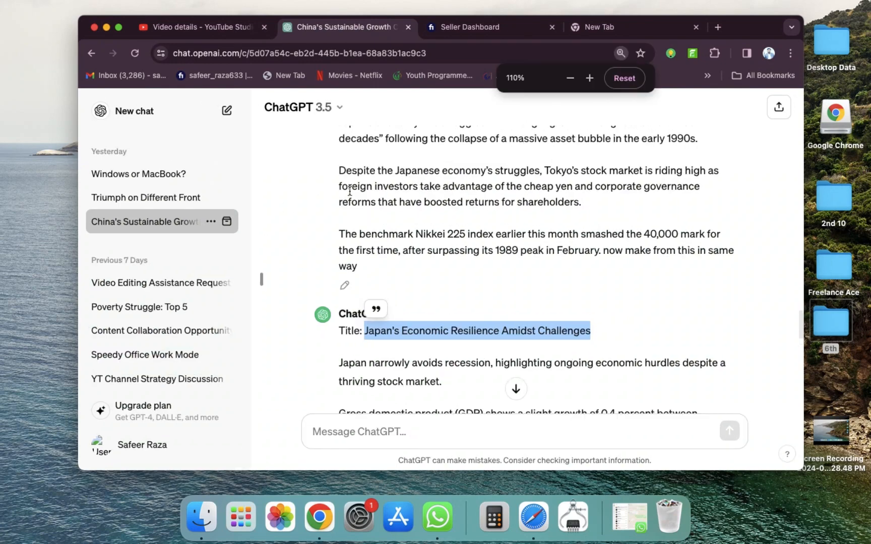
# - Shrink the ChatGPT page from 110% back to 100% and dismiss the zoom bubble
pyautogui.click(589, 78)
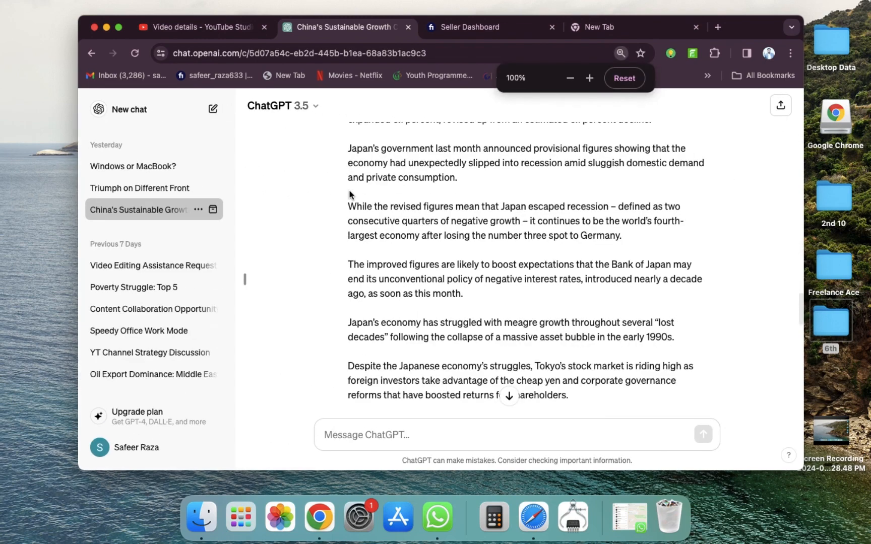
pyautogui.click(623, 77)
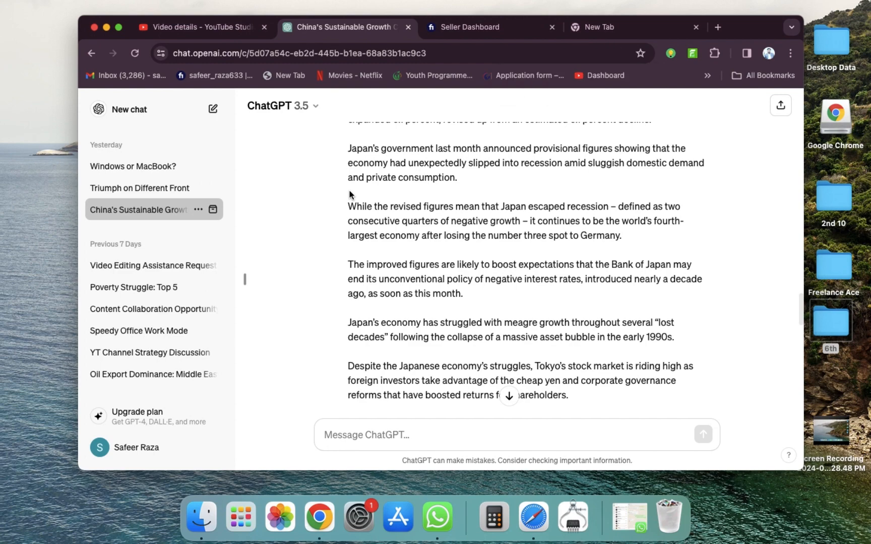